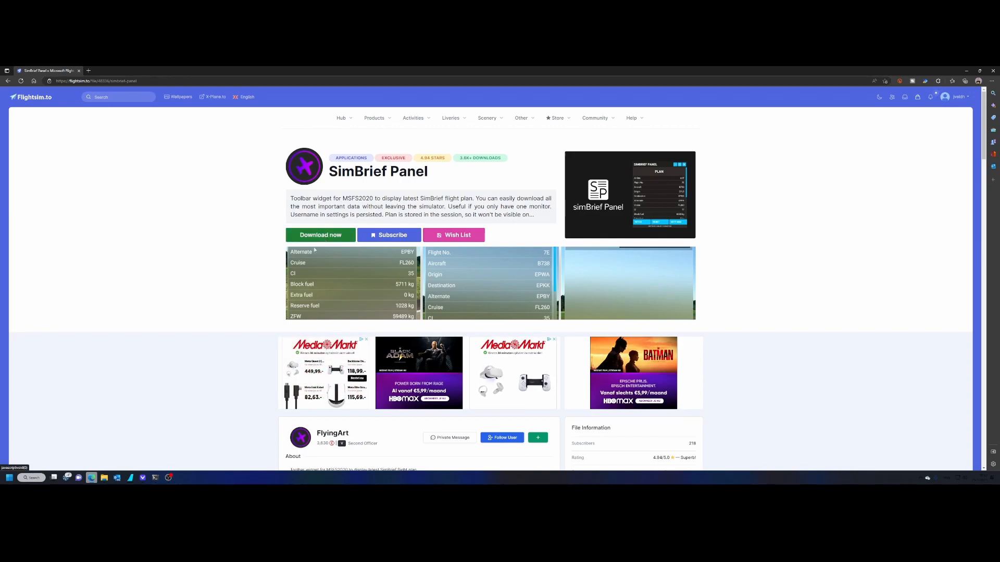
Scroll the SimBrief Panel mod page to its About data list and installation steps.
{"action": "scroll", "scroll_direction": "down", "scroll_amount": 3}
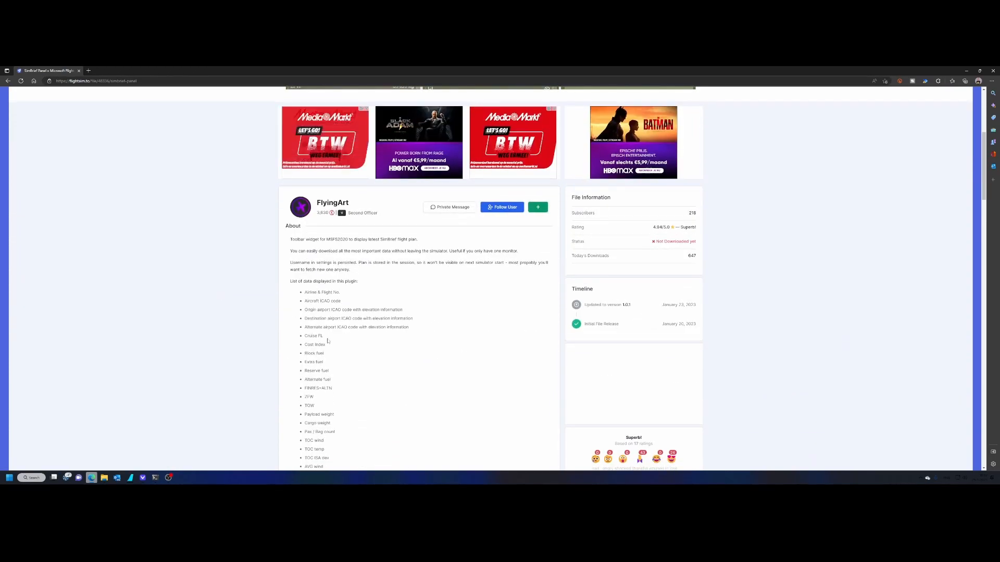
{"action": "scroll", "scroll_direction": "down", "scroll_amount": 3}
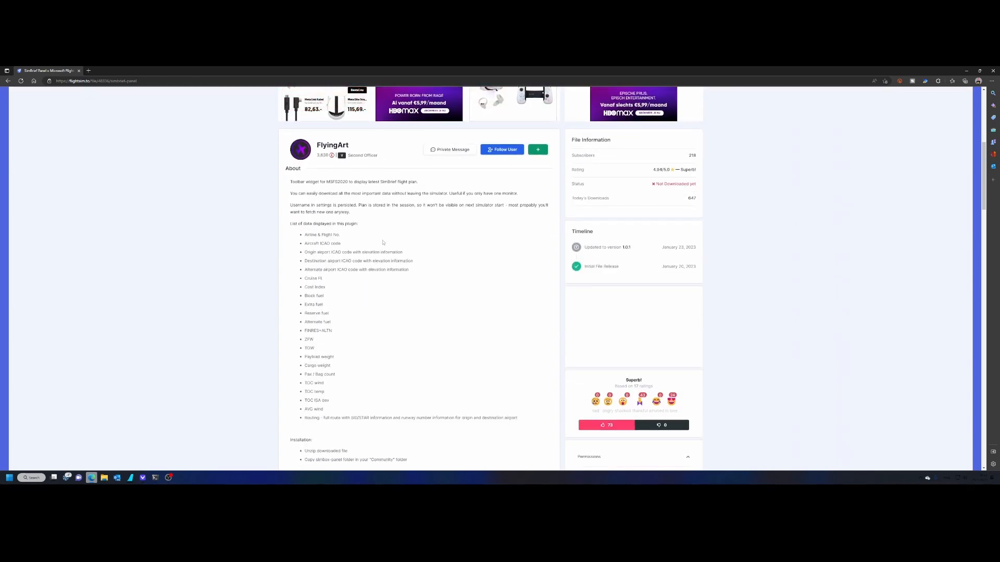
{"action": "mouse_move", "coordinate": [353, 242]}
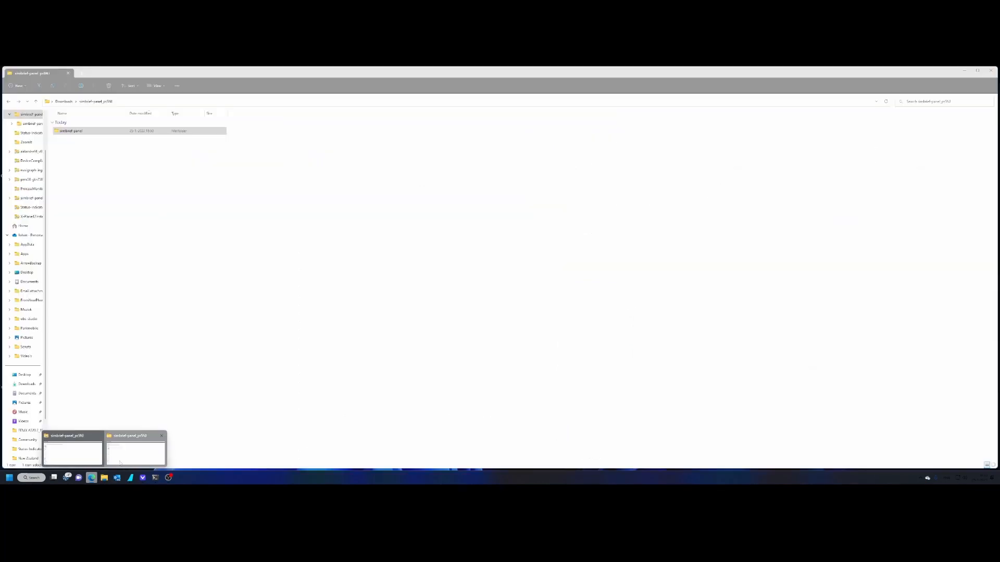
Reach the extracted simbrief-panel folder in Downloads and the MSFS folder holding Community and Official.
{"action": "left_click", "coordinate": [71, 131]}
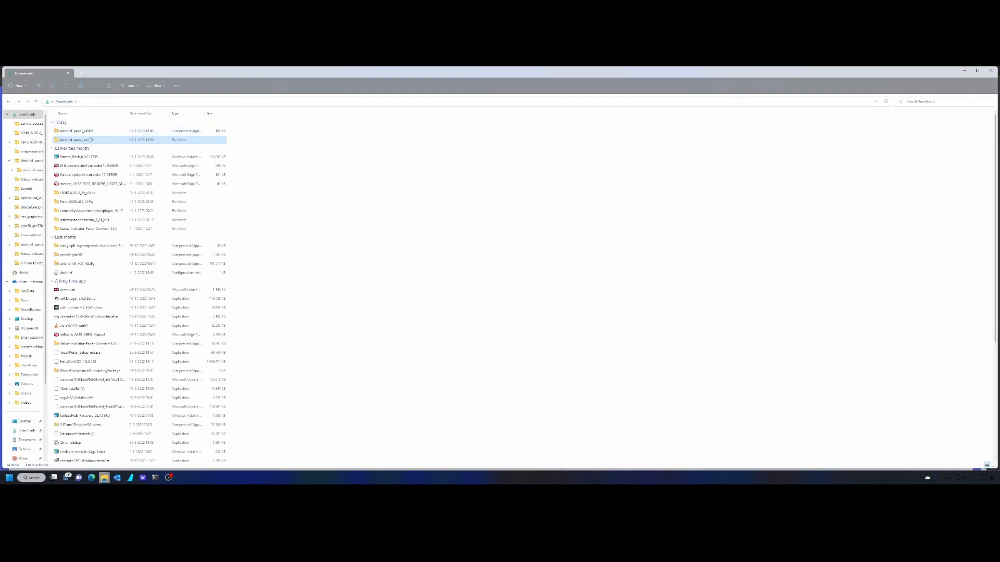
{"action": "mouse_move", "coordinate": [73, 139]}
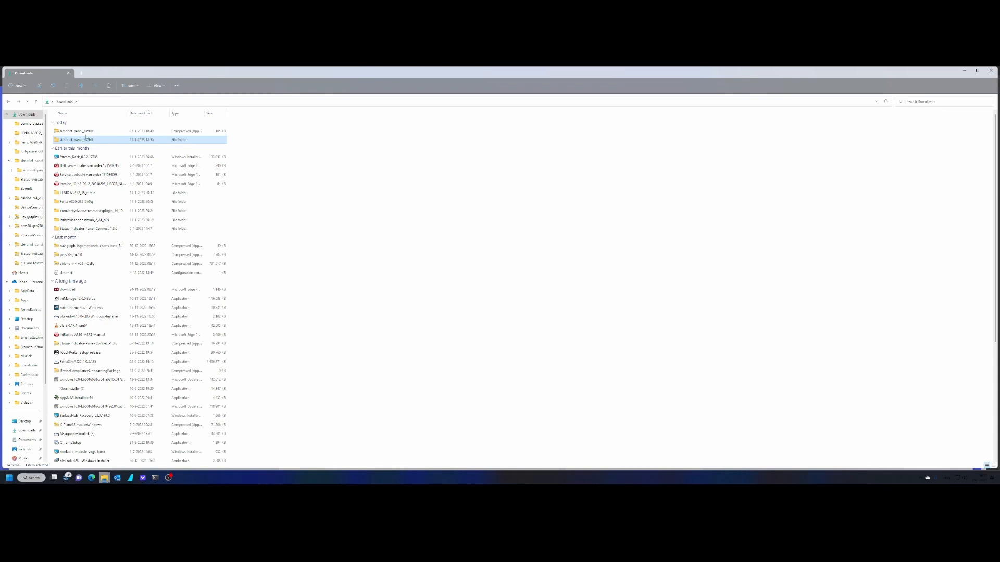
{"action": "mouse_move", "coordinate": [80, 140]}
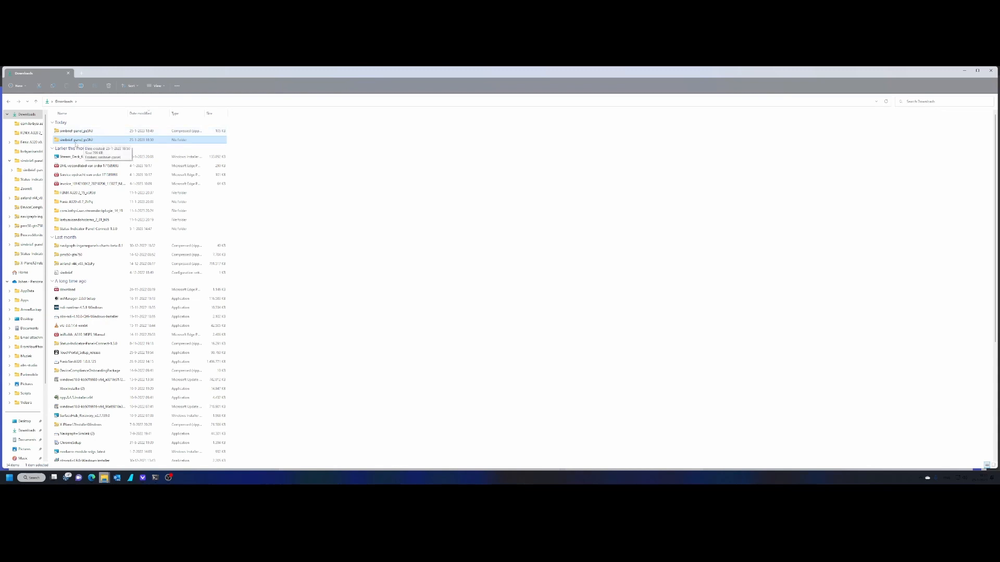
{"action": "double_click", "coordinate": [76, 139]}
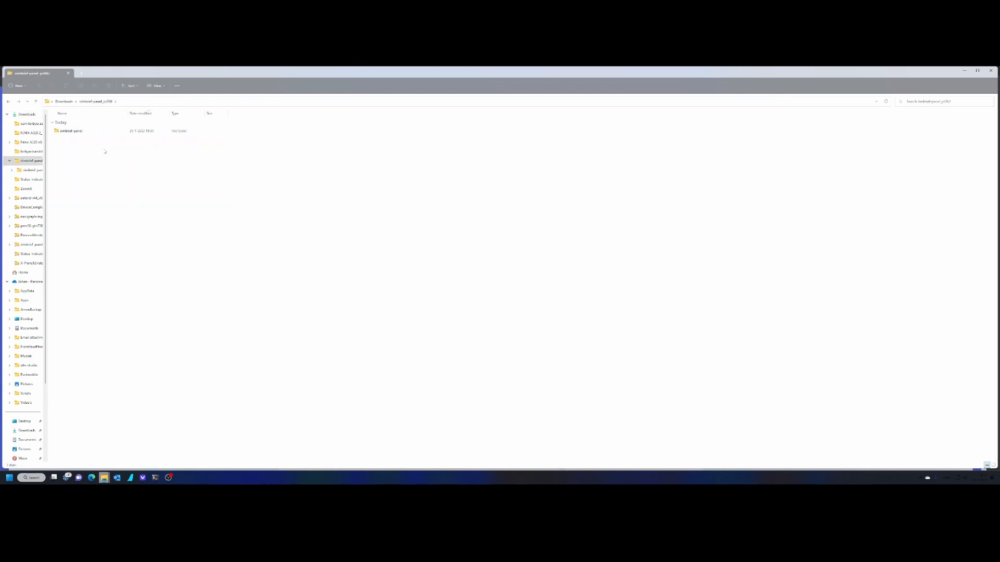
{"action": "left_click", "coordinate": [70, 131]}
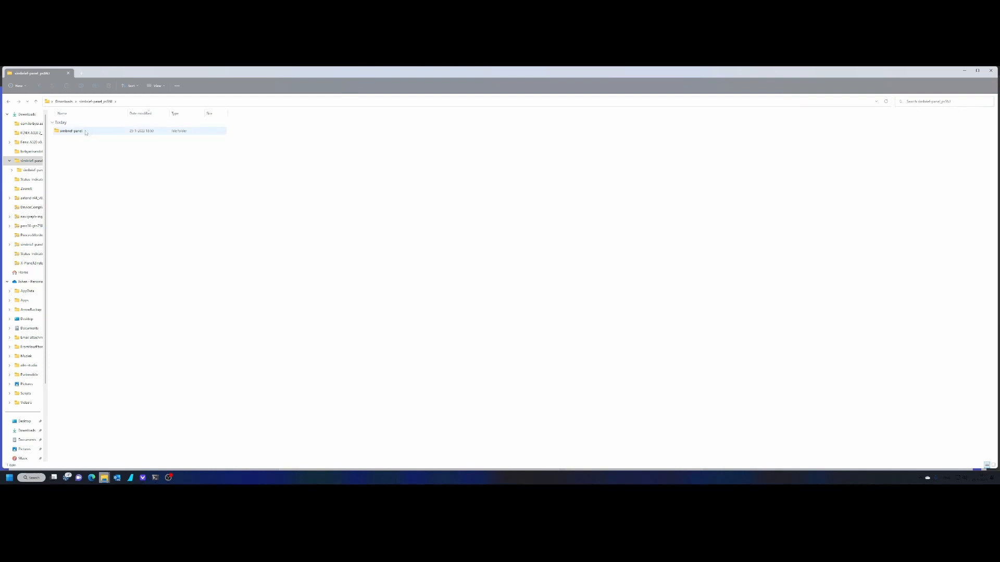
{"action": "left_click", "coordinate": [71, 131]}
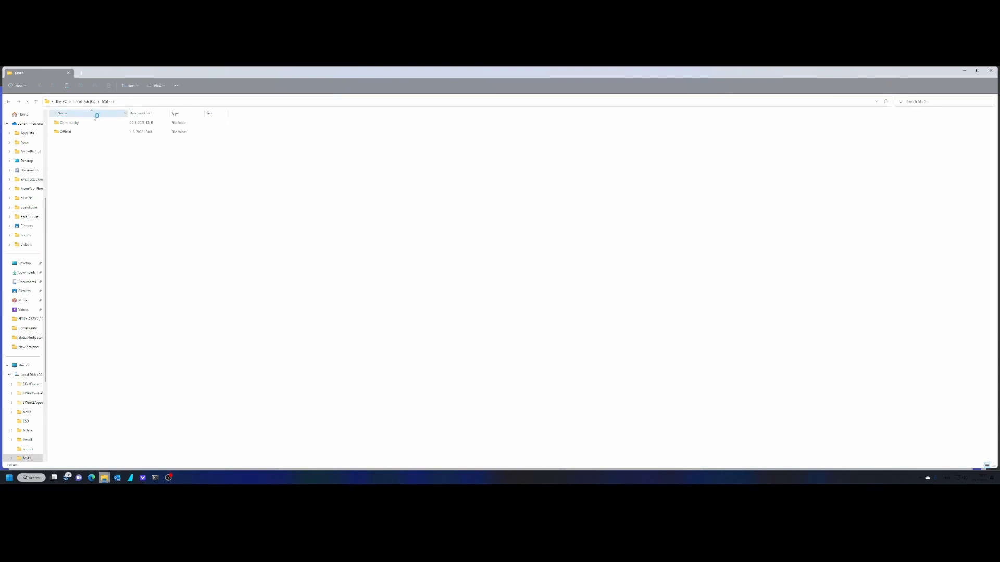
{"action": "double_click", "coordinate": [69, 123]}
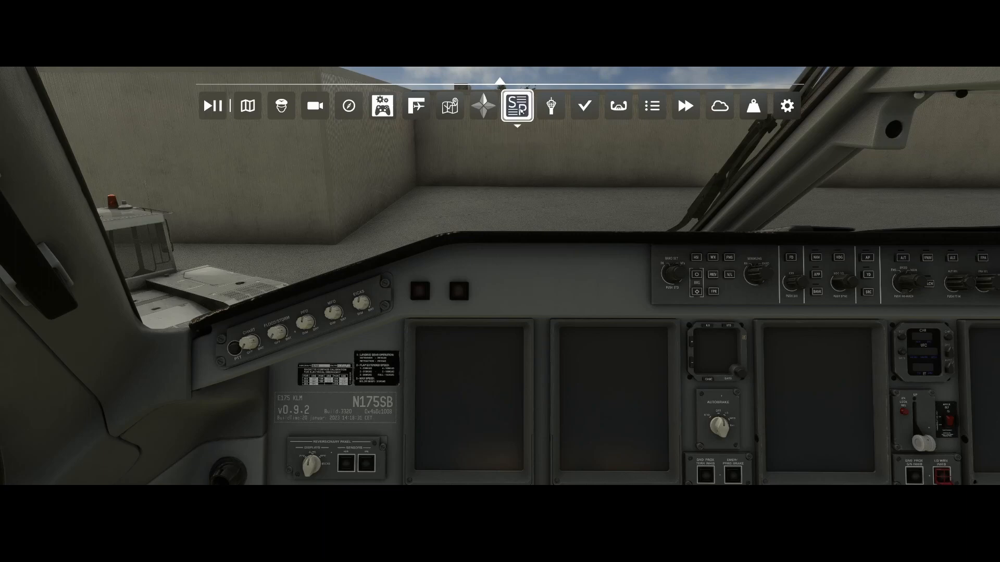
Show the SimBrief Panel widget from the toolbar and attempt a fetch, which reports no plan.
{"action": "left_click", "coordinate": [518, 106]}
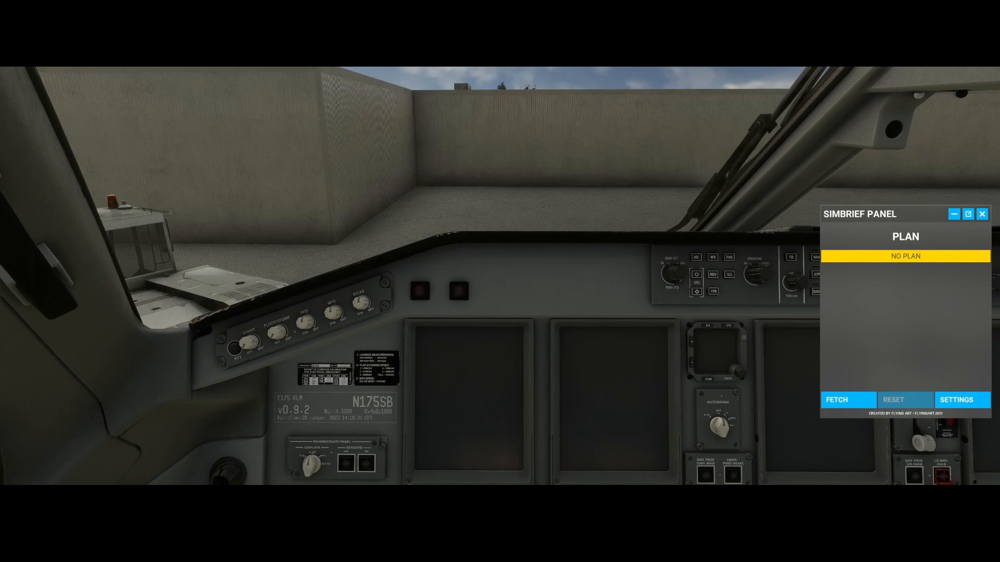
{"action": "mouse_move", "coordinate": [505, 216]}
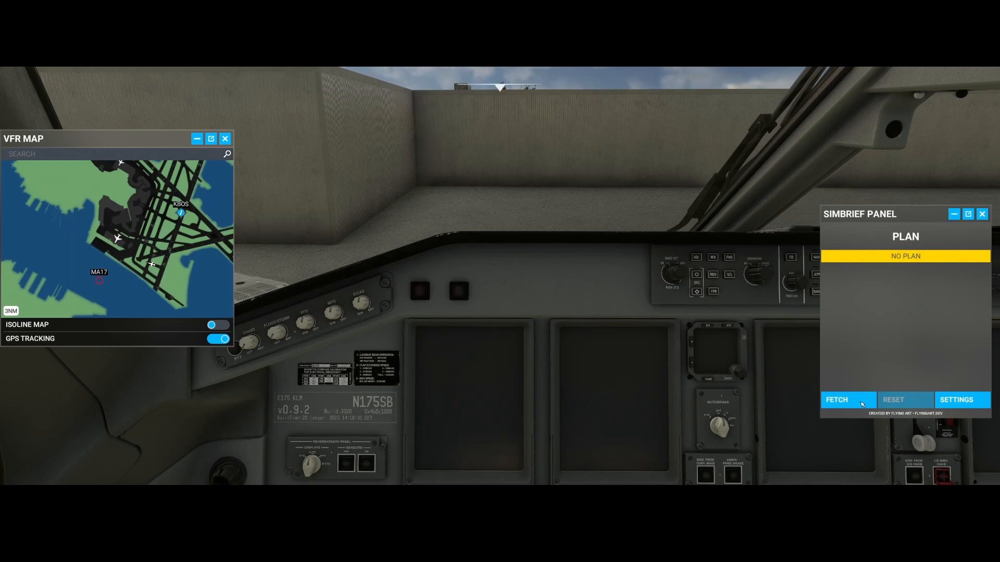
{"action": "left_click", "coordinate": [837, 400]}
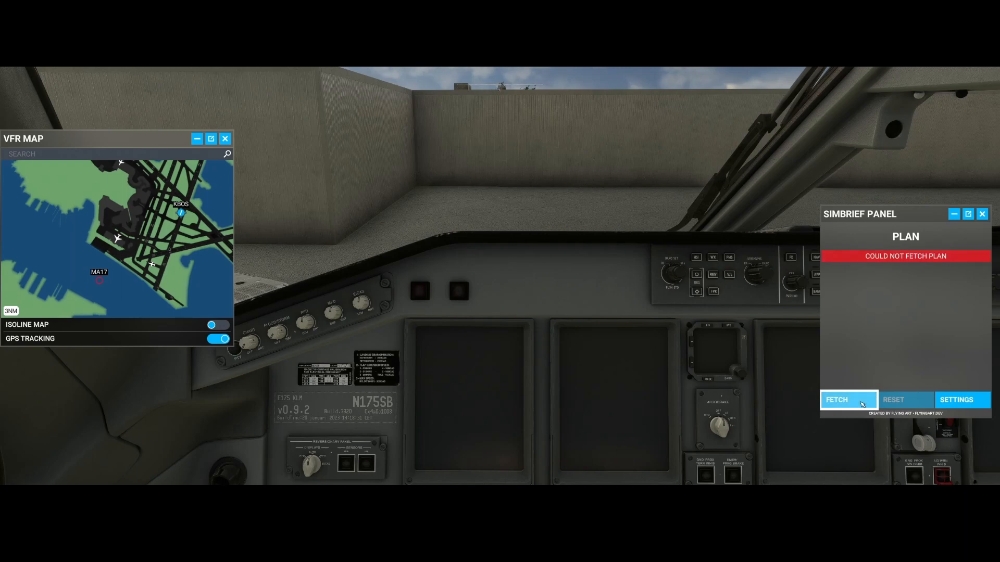
{"action": "mouse_move", "coordinate": [863, 403]}
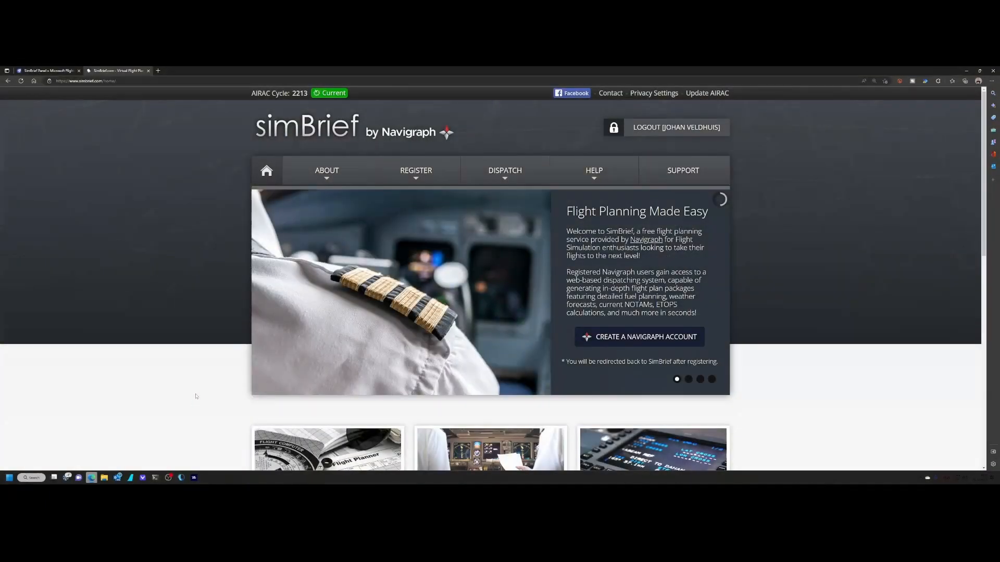
{"action": "mouse_move", "coordinate": [512, 206]}
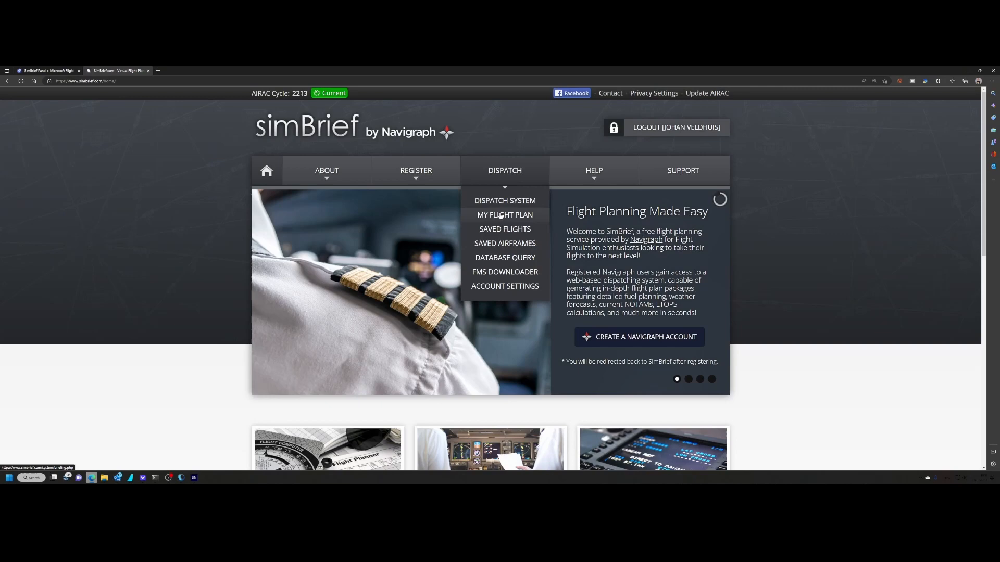
Check My Flight Plan for a briefing, then start a New Flight in Dispatch.
{"action": "left_click", "coordinate": [504, 214]}
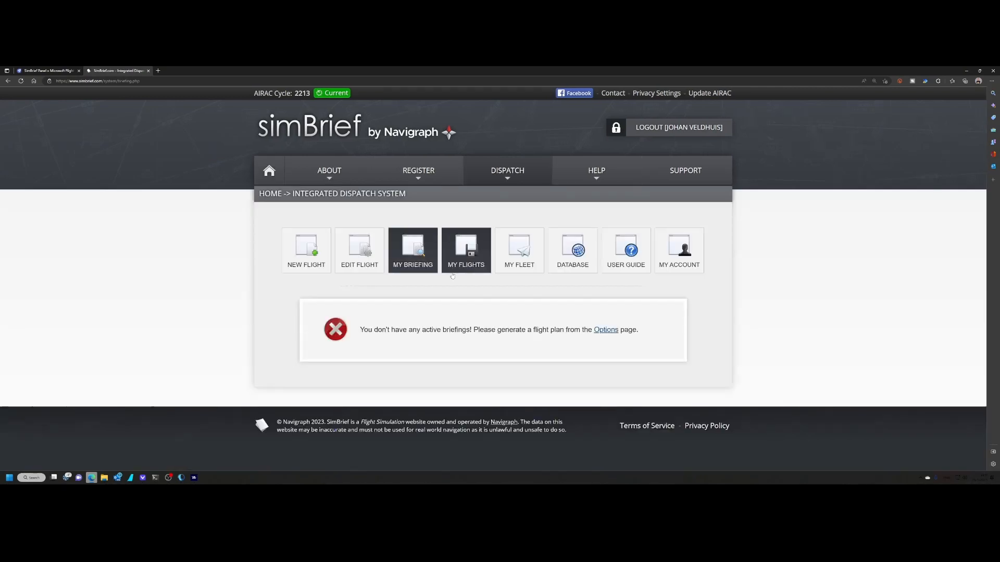
{"action": "left_click", "coordinate": [305, 248]}
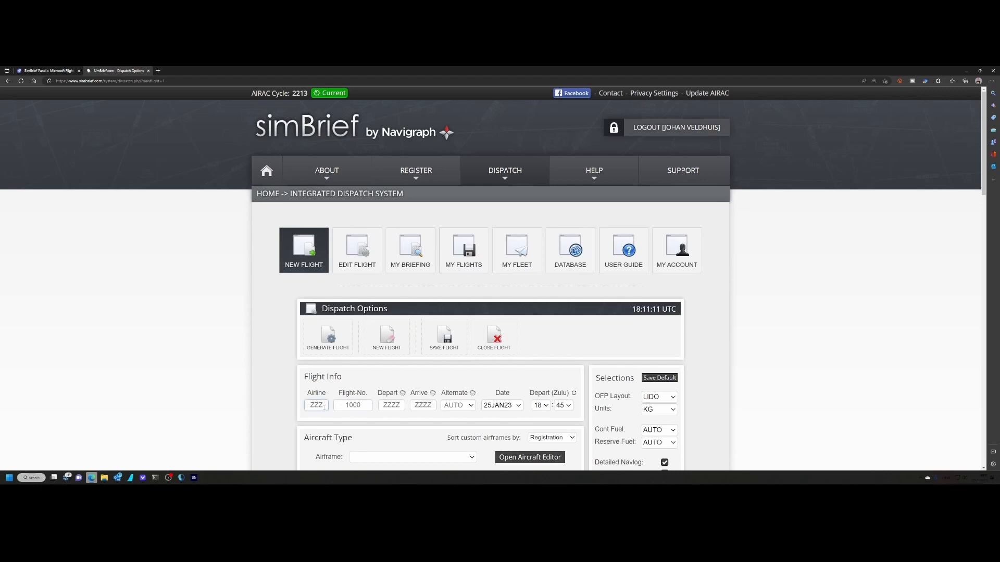
Enter departure KBOS and arrival KJFK, and choose the E175 - EMB-175 airframe.
{"action": "left_click", "coordinate": [391, 405]}
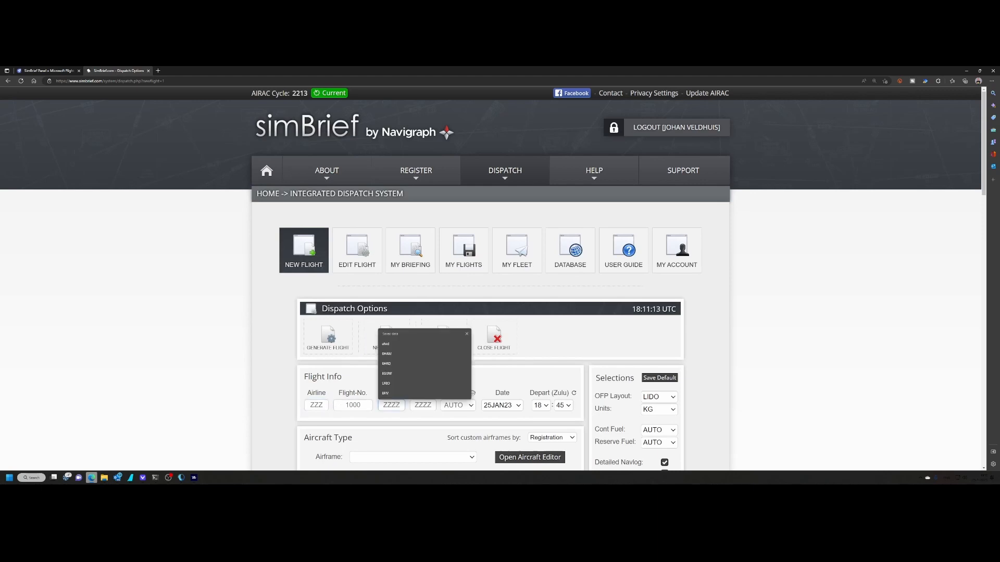
{"action": "left_click", "coordinate": [385, 344]}
{"action": "type", "text": "KJFK"}
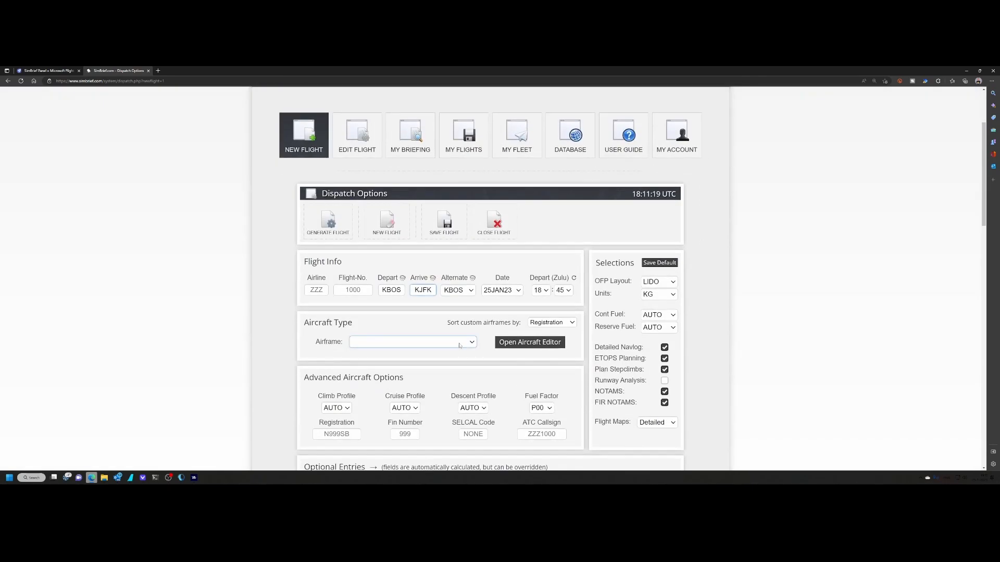
{"action": "left_click", "coordinate": [411, 342]}
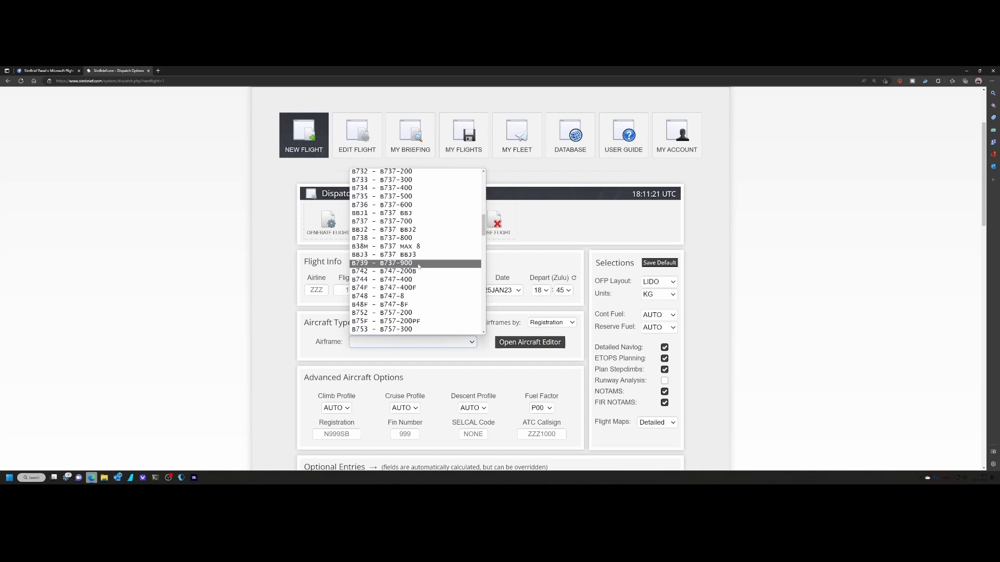
{"action": "scroll", "scroll_direction": "down", "scroll_amount": 3}
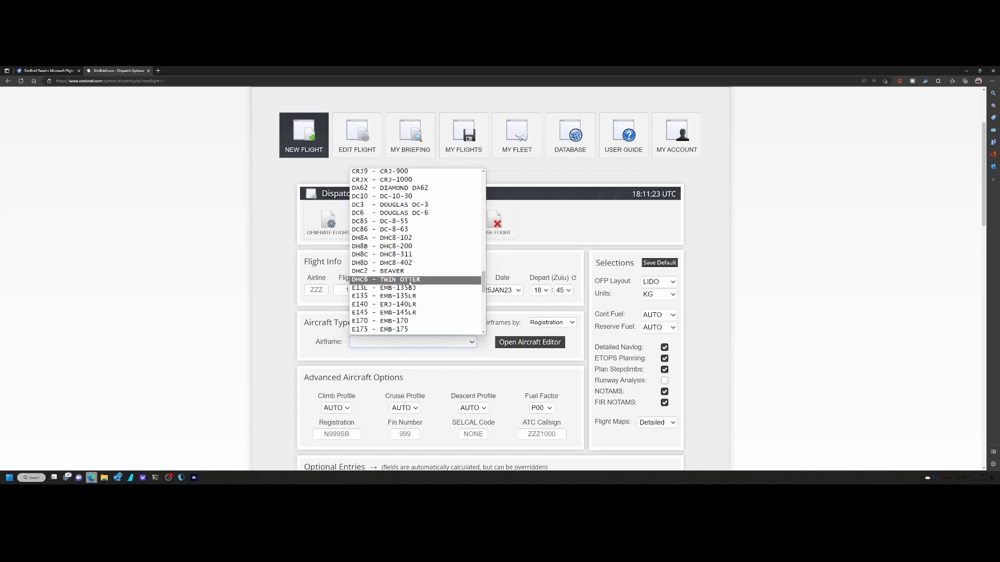
{"action": "left_click", "coordinate": [379, 330]}
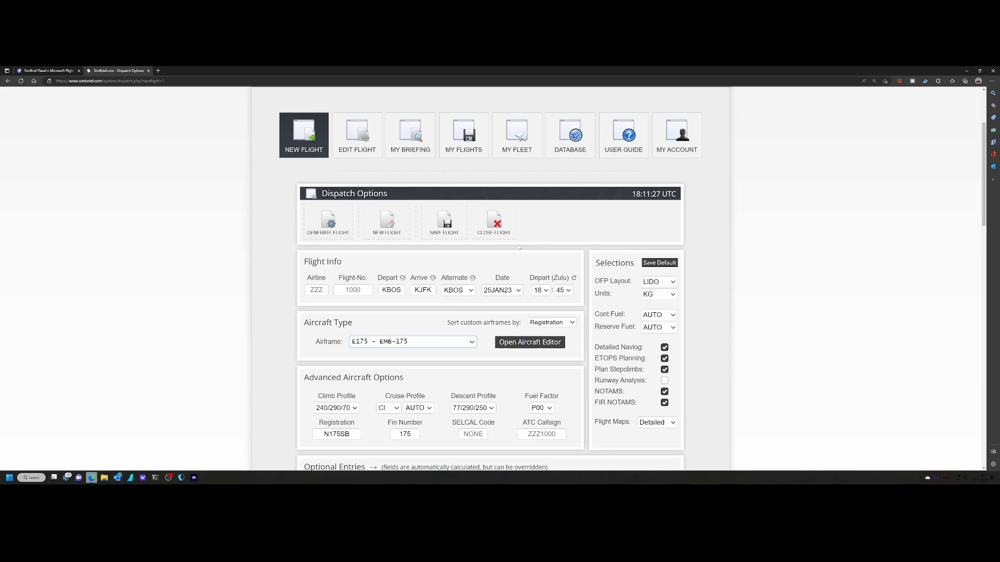
{"action": "scroll", "scroll_direction": "down", "scroll_amount": 3}
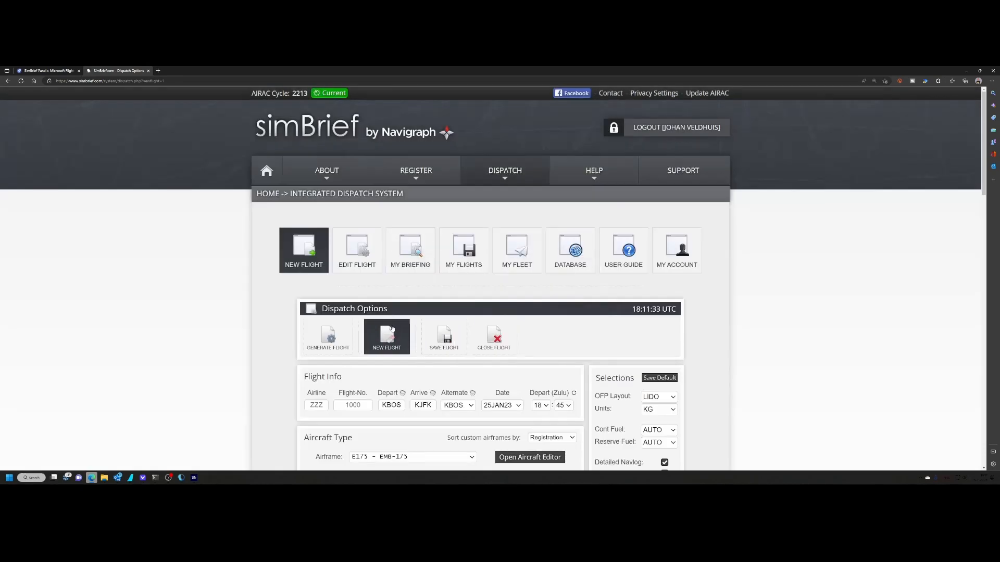
Generate the KBOS–KJFK E175 flight and confirm with Yes.
{"action": "left_click", "coordinate": [328, 337]}
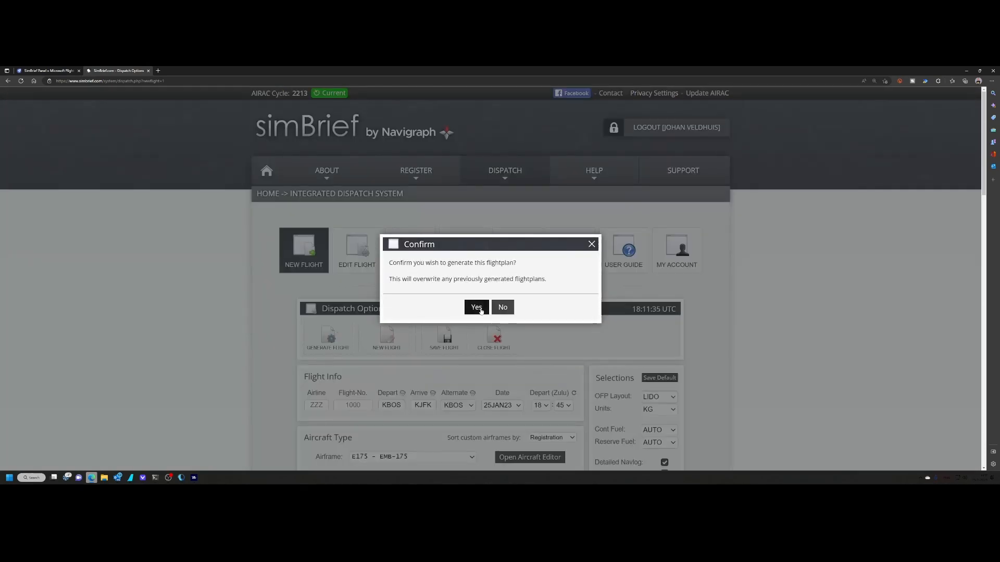
{"action": "left_click", "coordinate": [476, 307]}
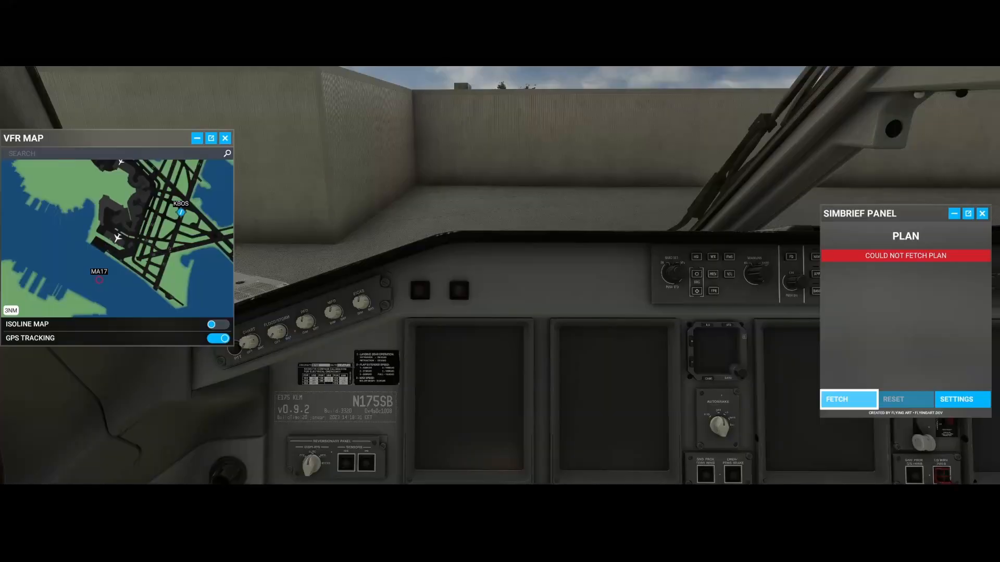
Fetch the new plan into the panel and scroll to its FL220 cruise, fuel and weight figures.
{"action": "left_click", "coordinate": [848, 399]}
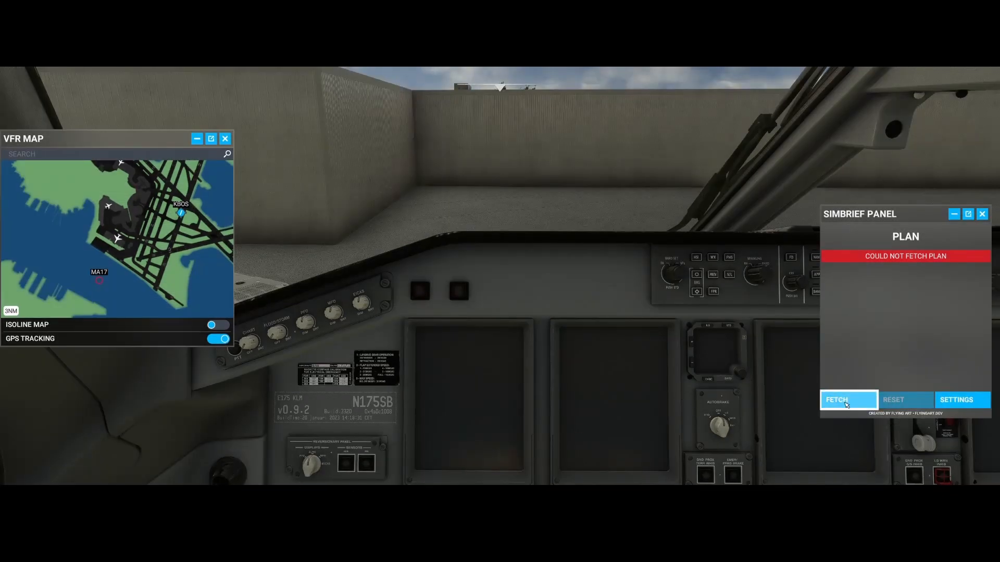
{"action": "left_click", "coordinate": [847, 400]}
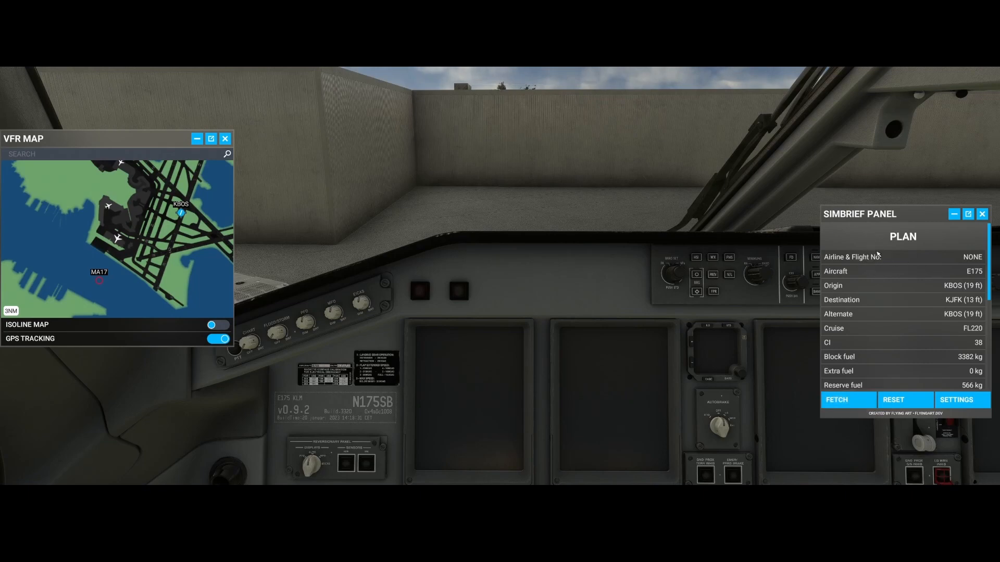
{"action": "mouse_move", "coordinate": [930, 265]}
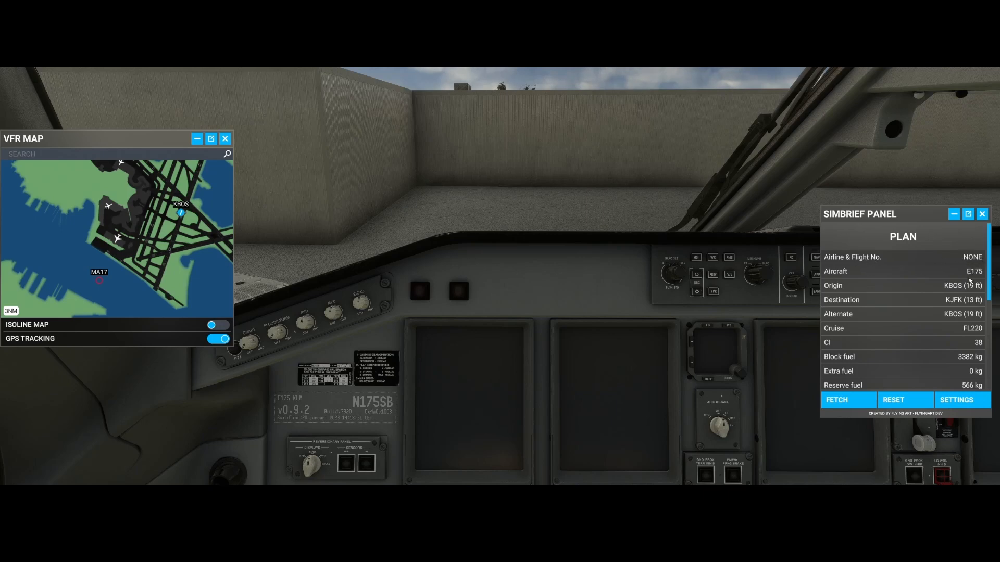
{"action": "mouse_move", "coordinate": [975, 285]}
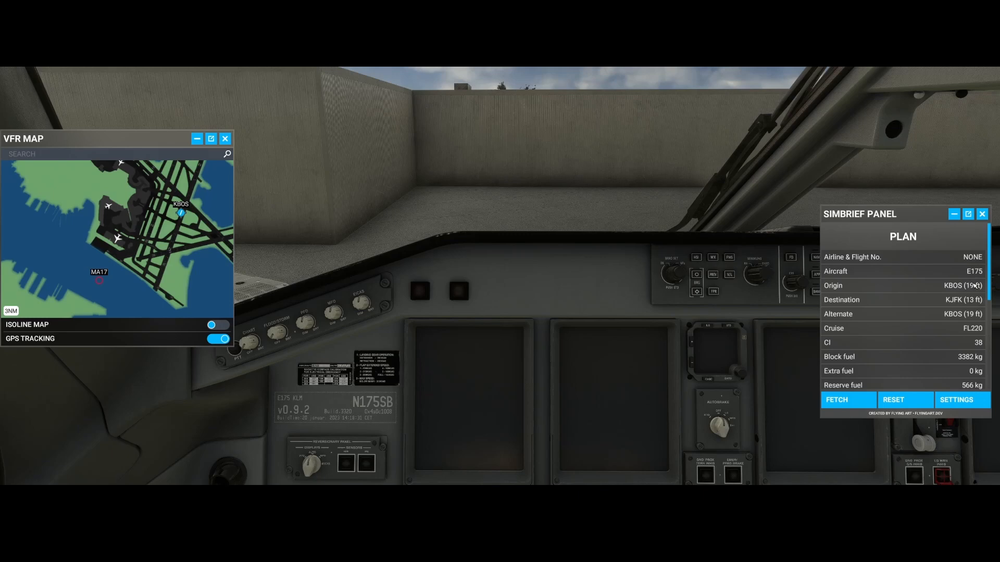
{"action": "mouse_move", "coordinate": [866, 302]}
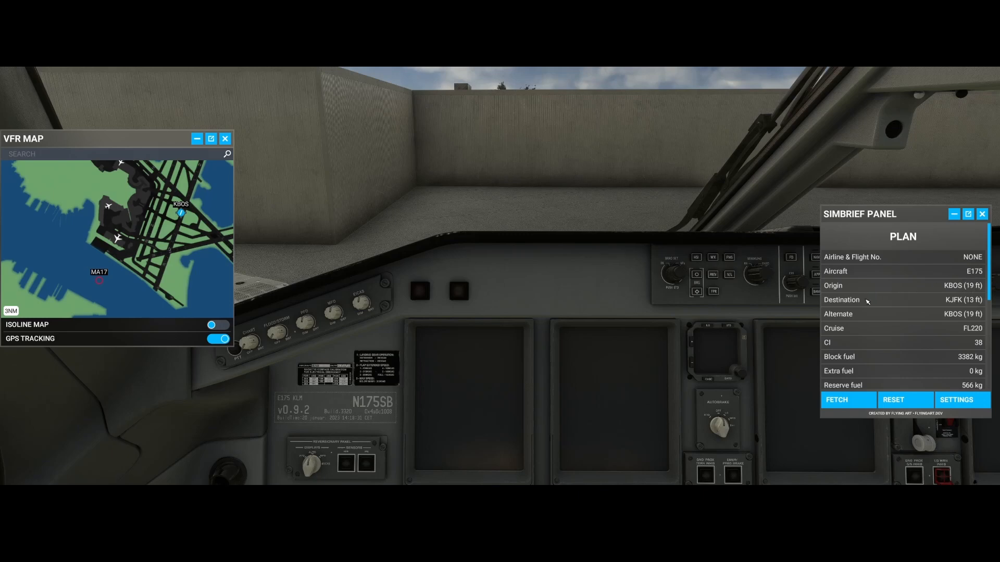
{"action": "mouse_move", "coordinate": [858, 324]}
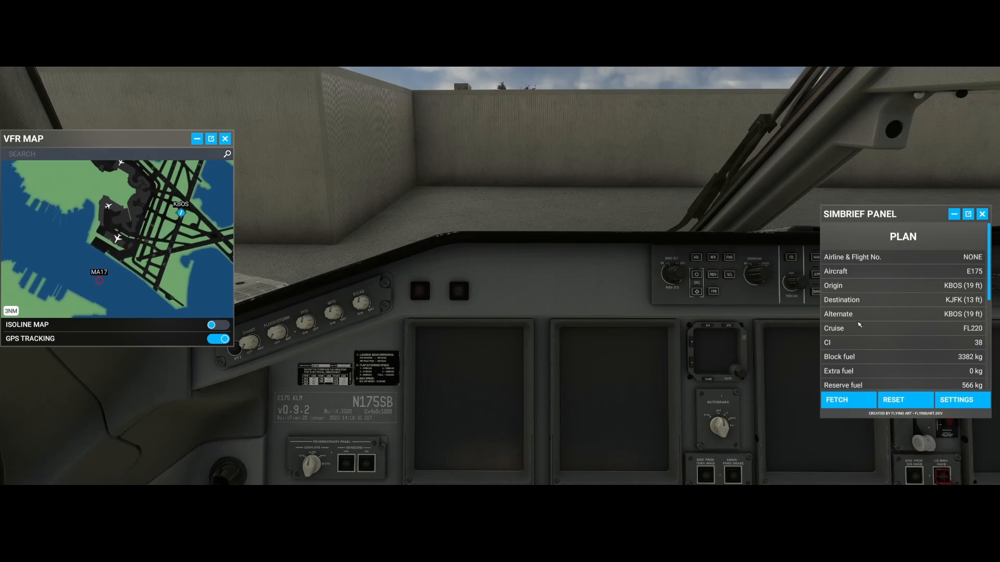
{"action": "mouse_move", "coordinate": [856, 302]}
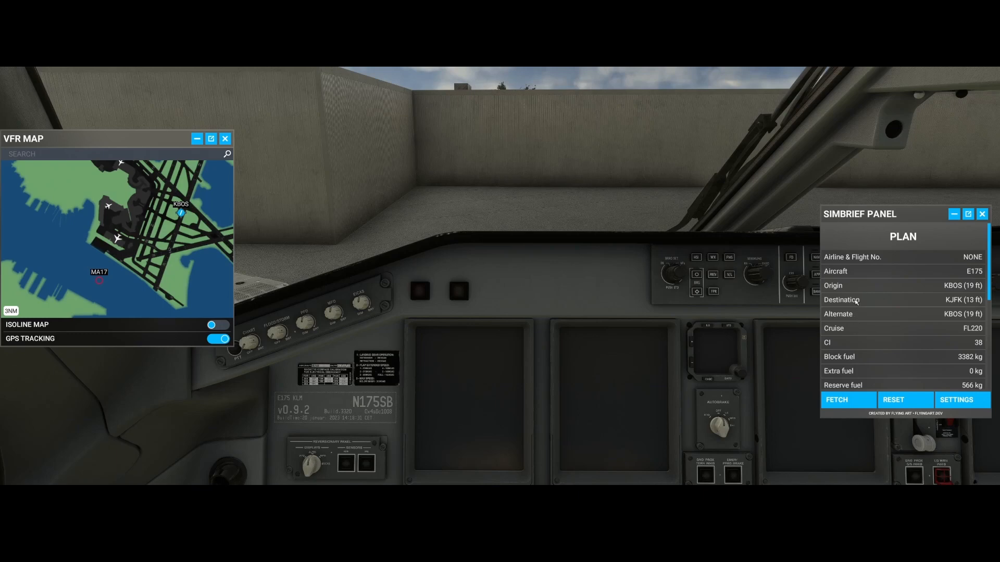
{"action": "mouse_move", "coordinate": [858, 322]}
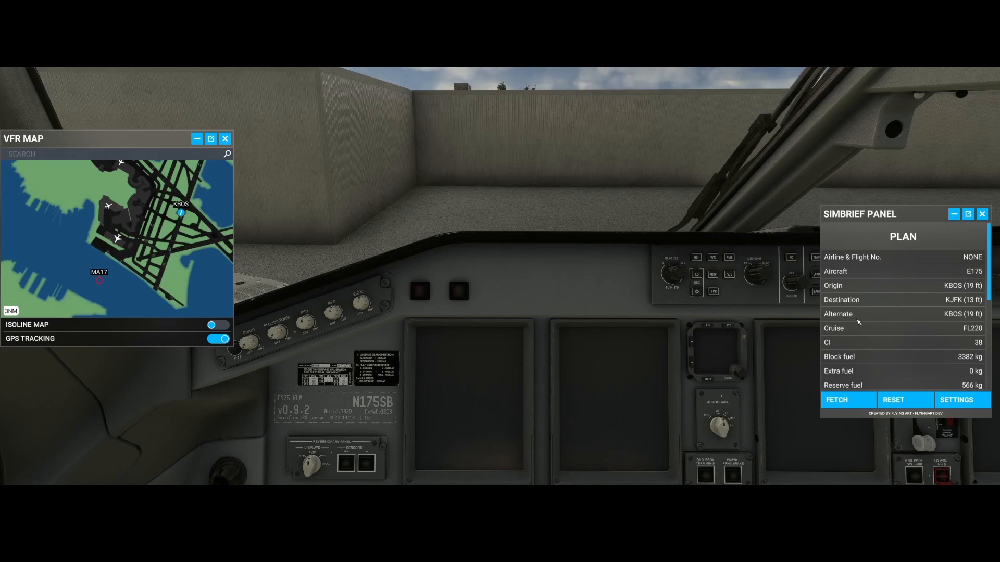
{"action": "mouse_move", "coordinate": [848, 287]}
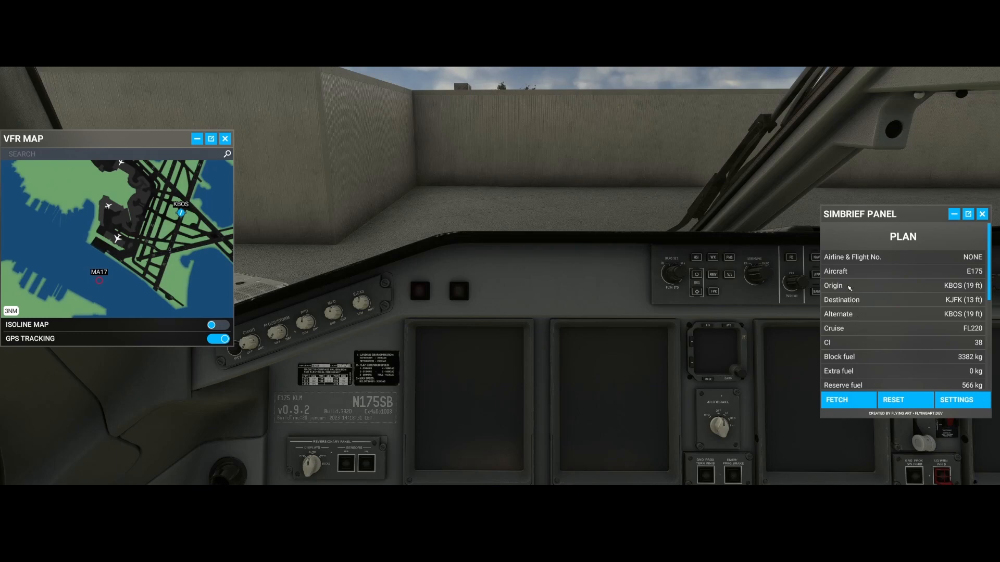
{"action": "mouse_move", "coordinate": [856, 333]}
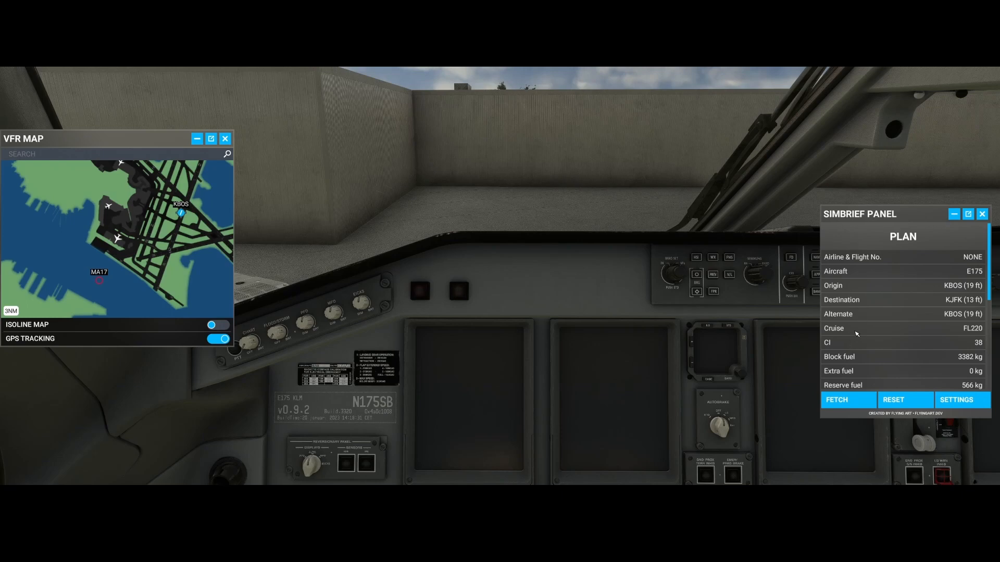
{"action": "scroll", "scroll_direction": "down", "scroll_amount": 3}
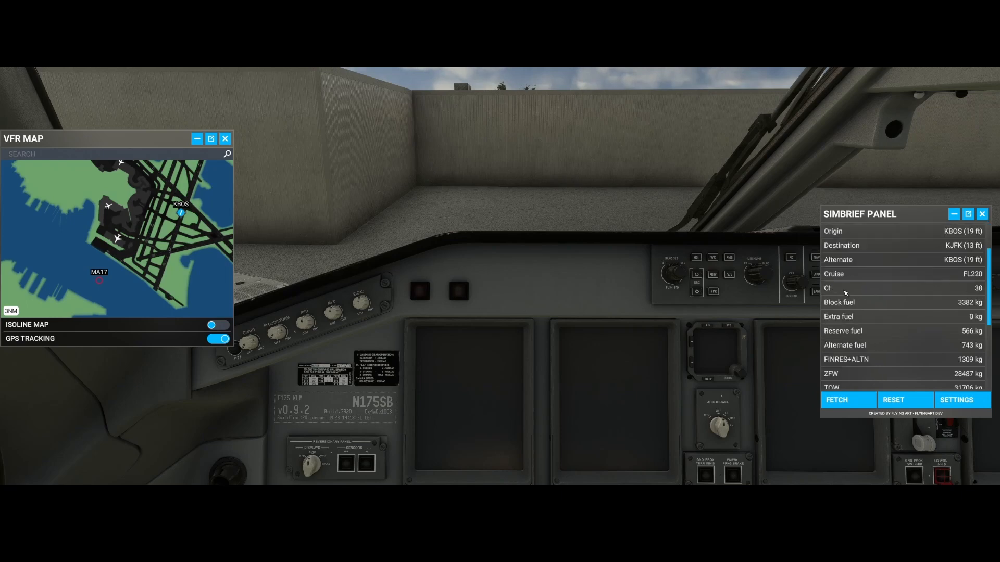
{"action": "mouse_move", "coordinate": [829, 291]}
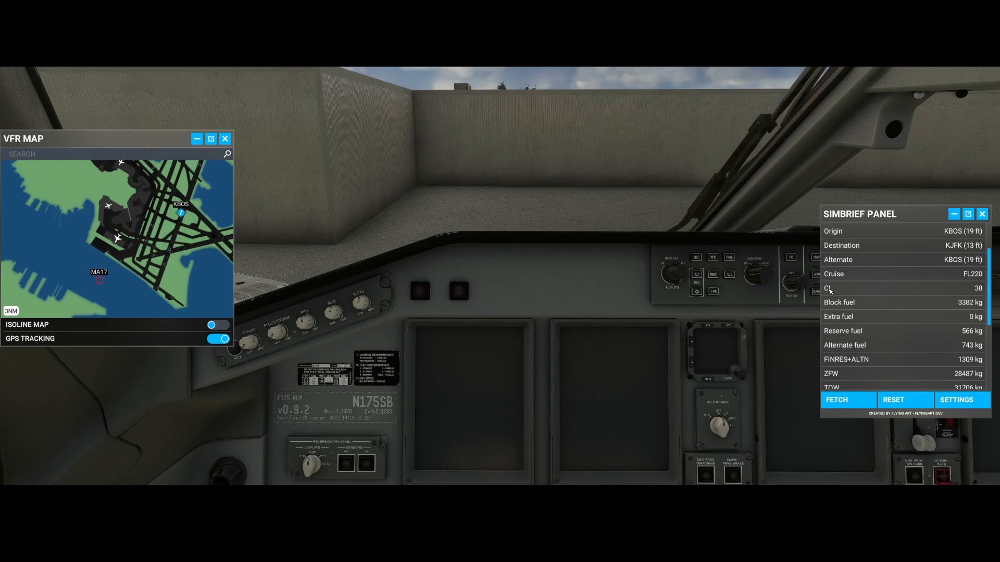
{"action": "mouse_move", "coordinate": [839, 292]}
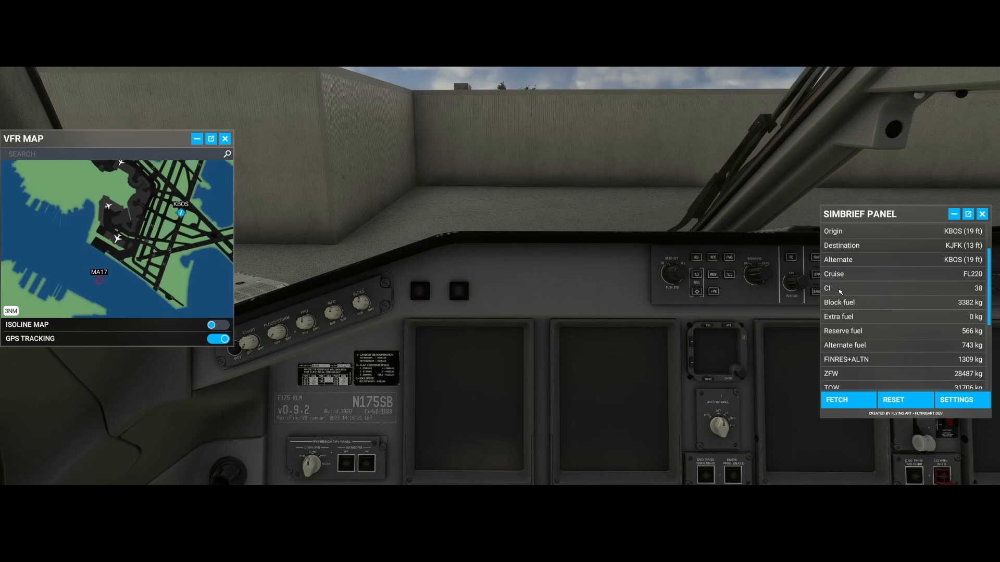
{"action": "mouse_move", "coordinate": [853, 302]}
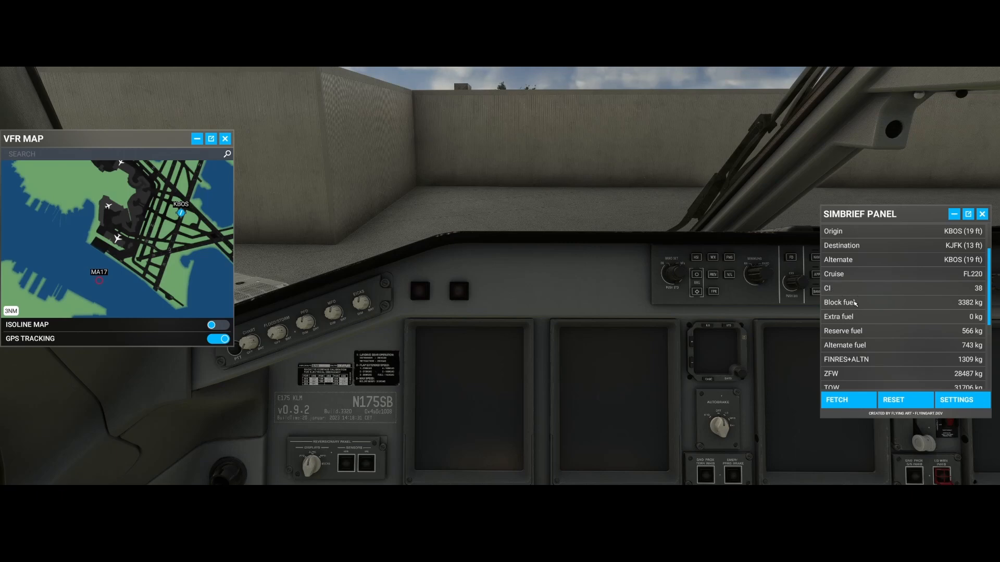
{"action": "mouse_move", "coordinate": [868, 335]}
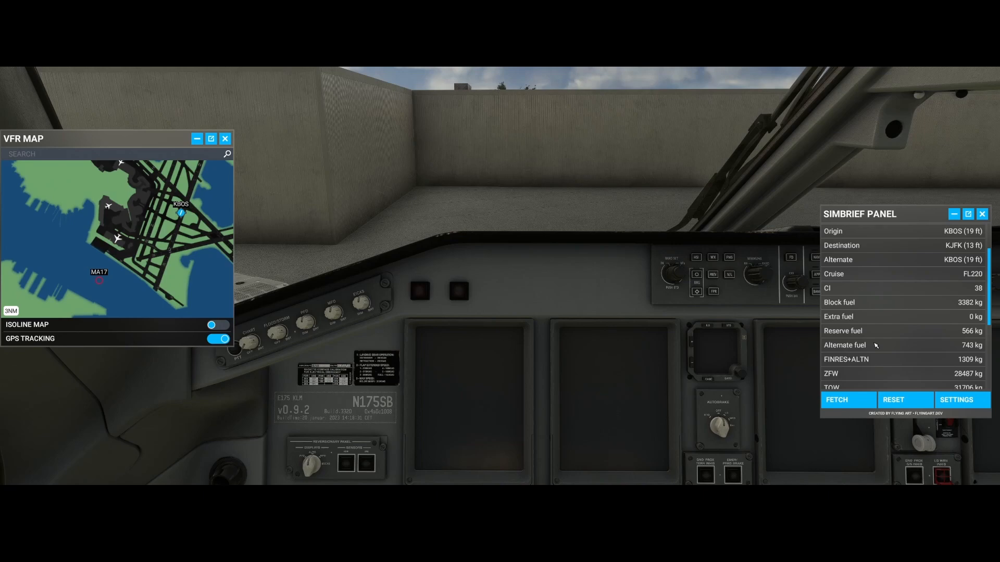
{"action": "scroll", "scroll_direction": "down", "scroll_amount": 3}
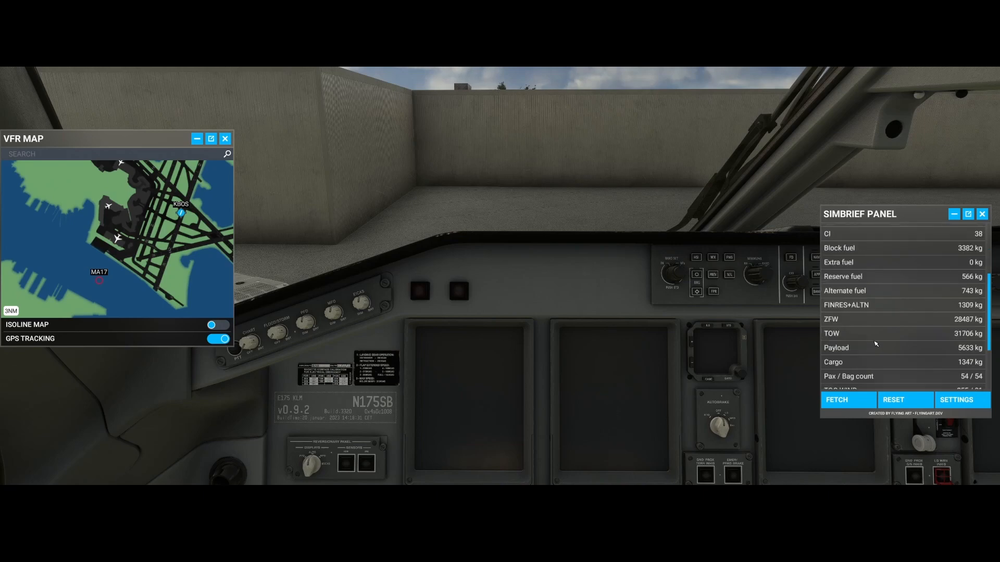
{"action": "scroll", "scroll_direction": "down", "scroll_amount": 3}
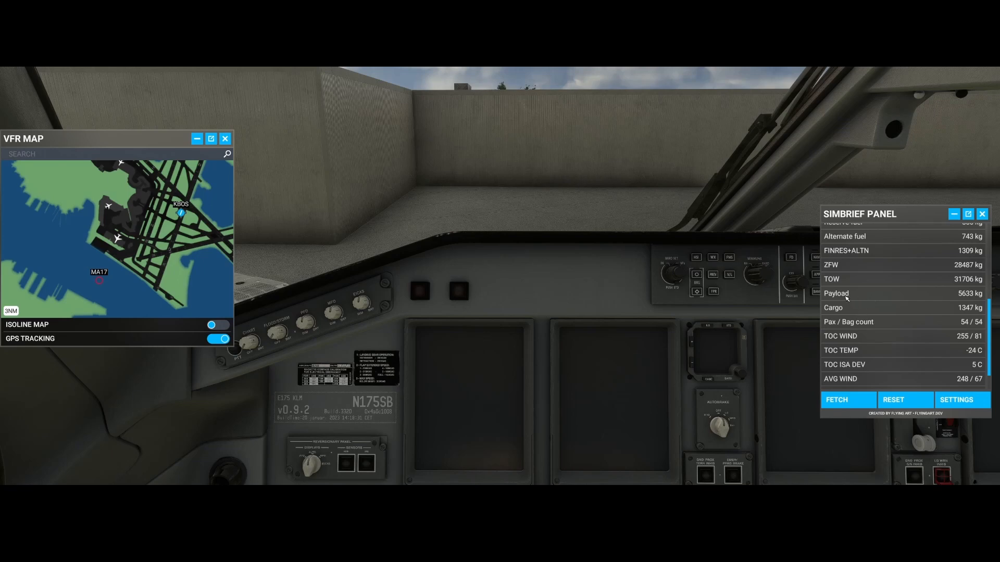
{"action": "mouse_move", "coordinate": [857, 346]}
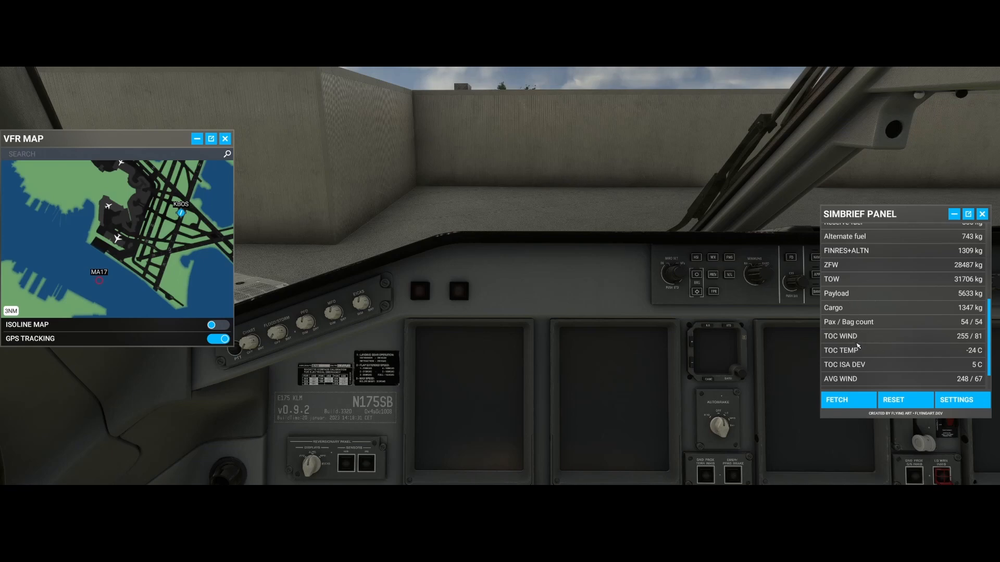
{"action": "scroll", "scroll_direction": "down", "scroll_amount": 3}
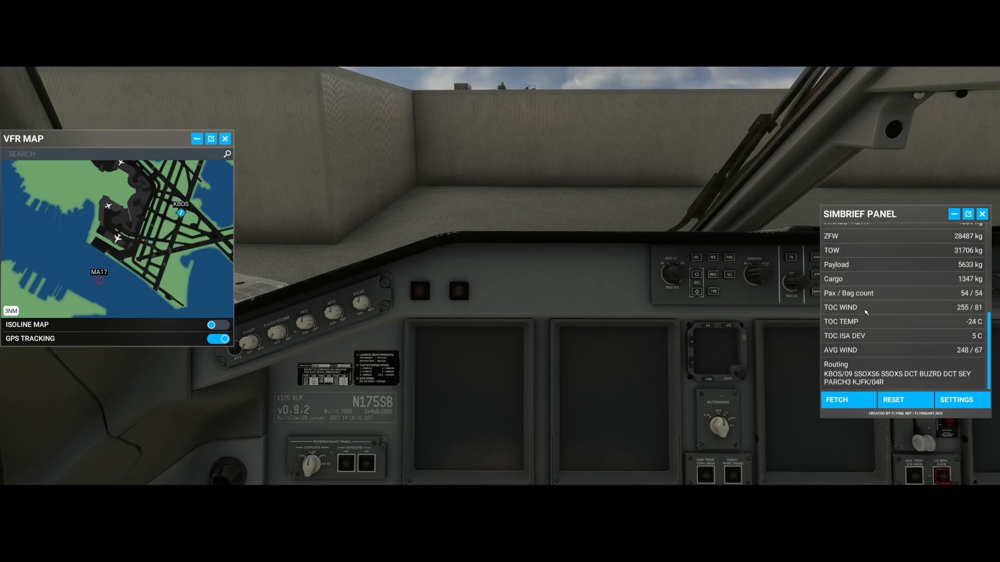
{"action": "mouse_move", "coordinate": [847, 319]}
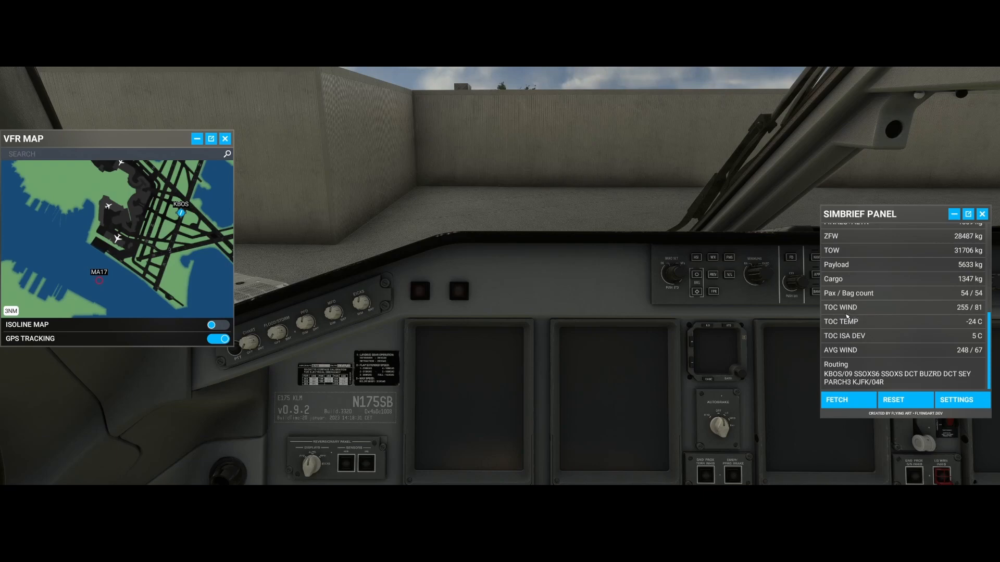
{"action": "mouse_move", "coordinate": [864, 311]}
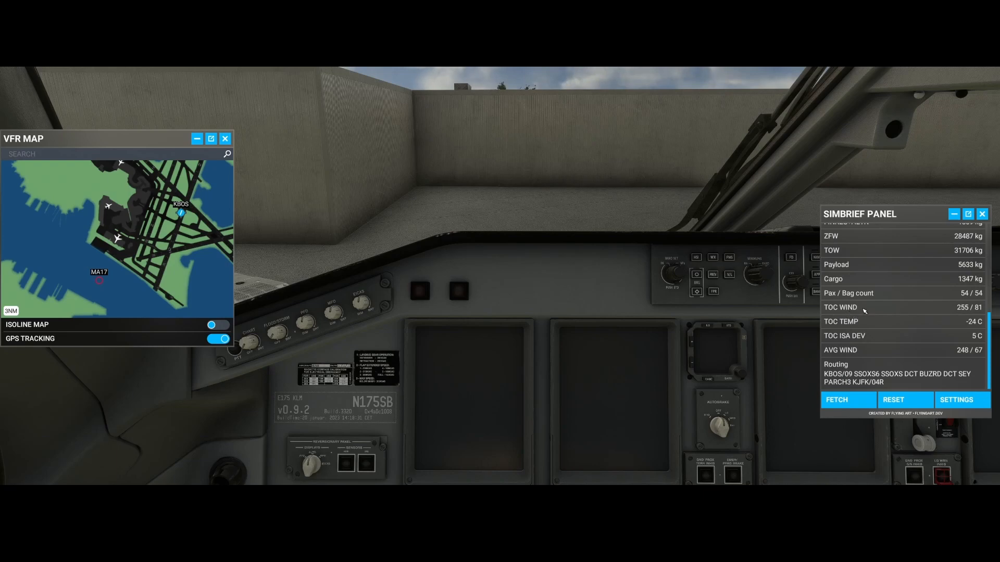
{"action": "mouse_move", "coordinate": [854, 333]}
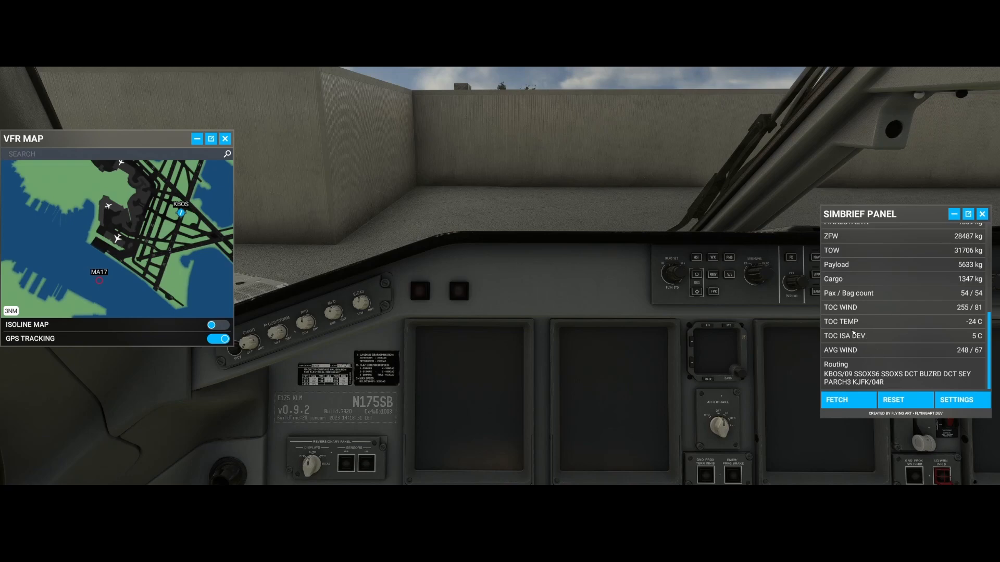
{"action": "mouse_move", "coordinate": [856, 334]}
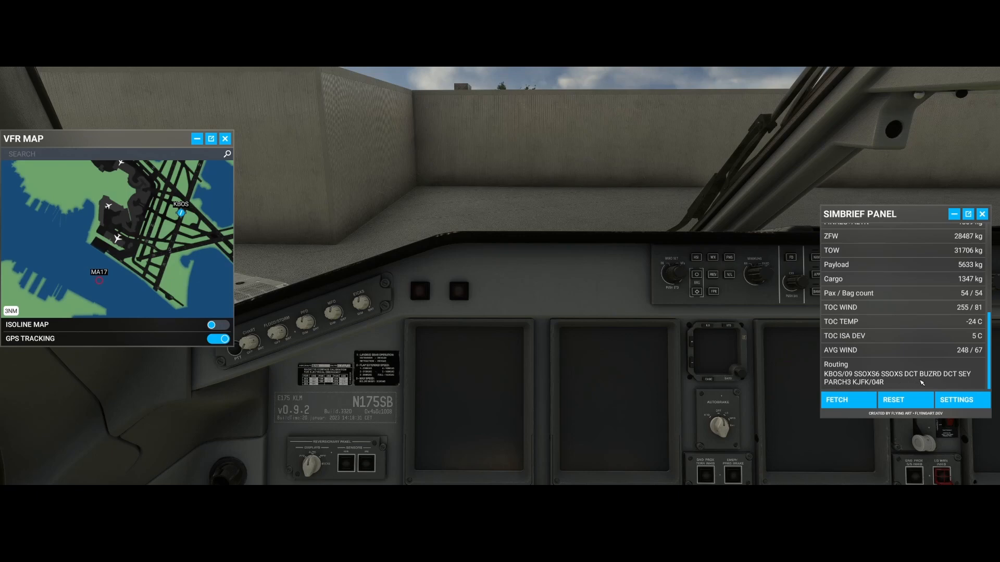
{"action": "mouse_move", "coordinate": [919, 382]}
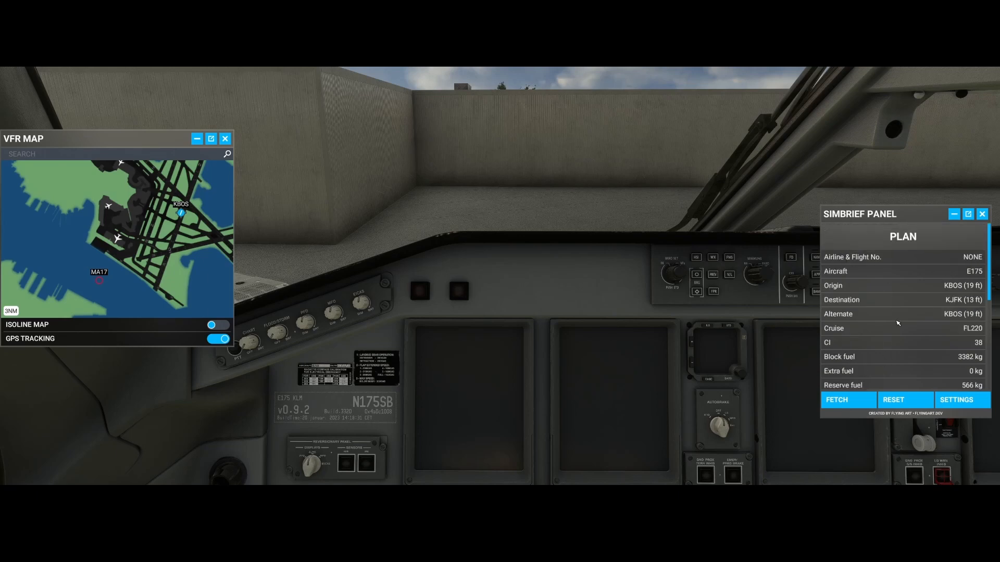
{"action": "mouse_move", "coordinate": [874, 300]}
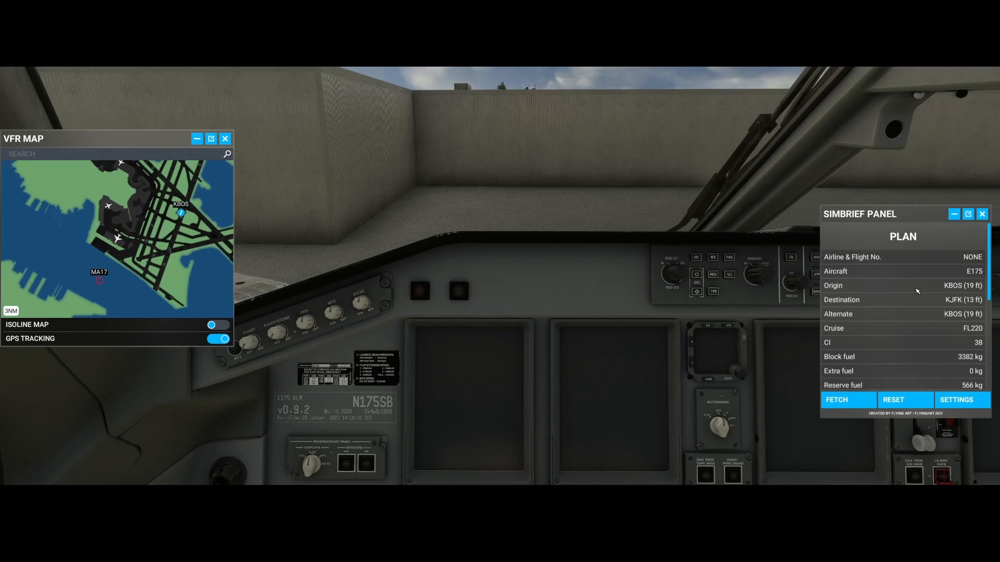
{"action": "mouse_move", "coordinate": [917, 291]}
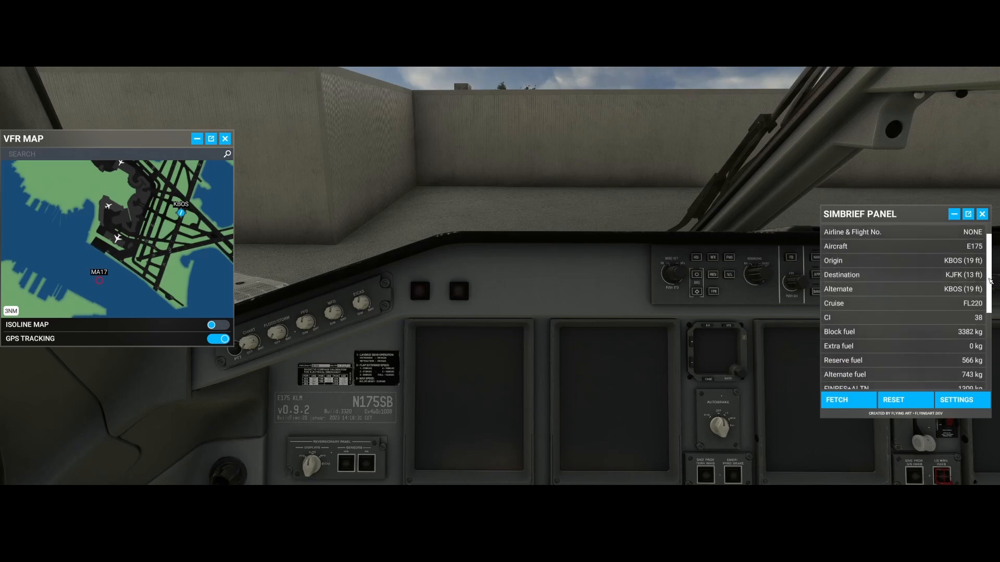
Reload the plan with FETCH, then RESET the panel so it shows NO PLAN.
{"action": "scroll", "scroll_direction": "down", "scroll_amount": 3}
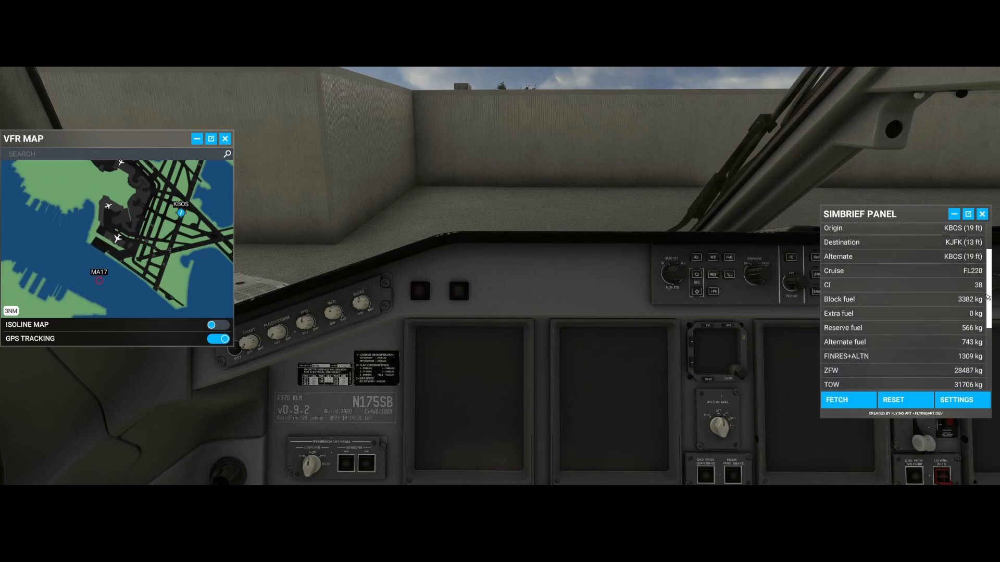
{"action": "scroll", "scroll_direction": "down", "scroll_amount": 3}
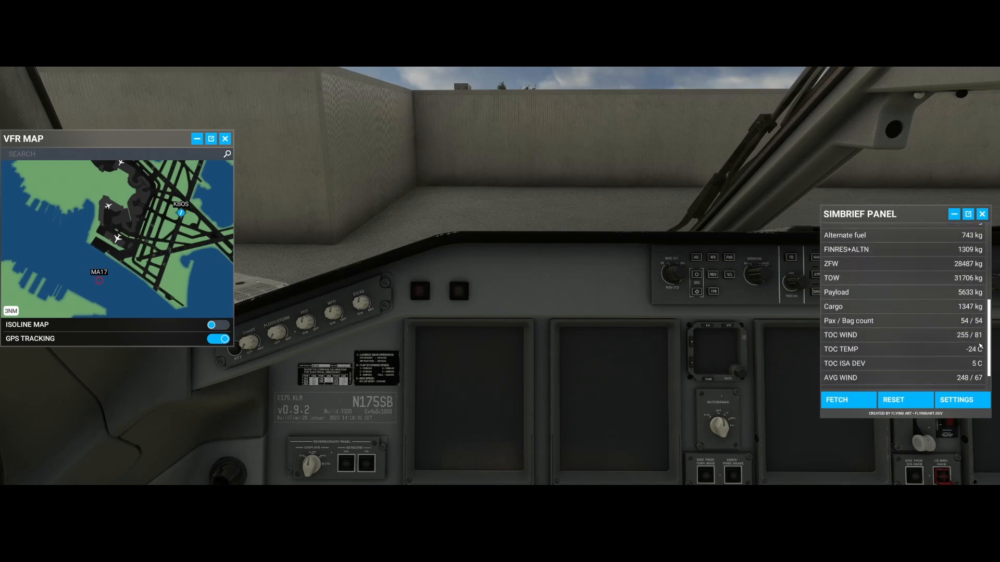
{"action": "scroll", "scroll_direction": "down", "scroll_amount": 3}
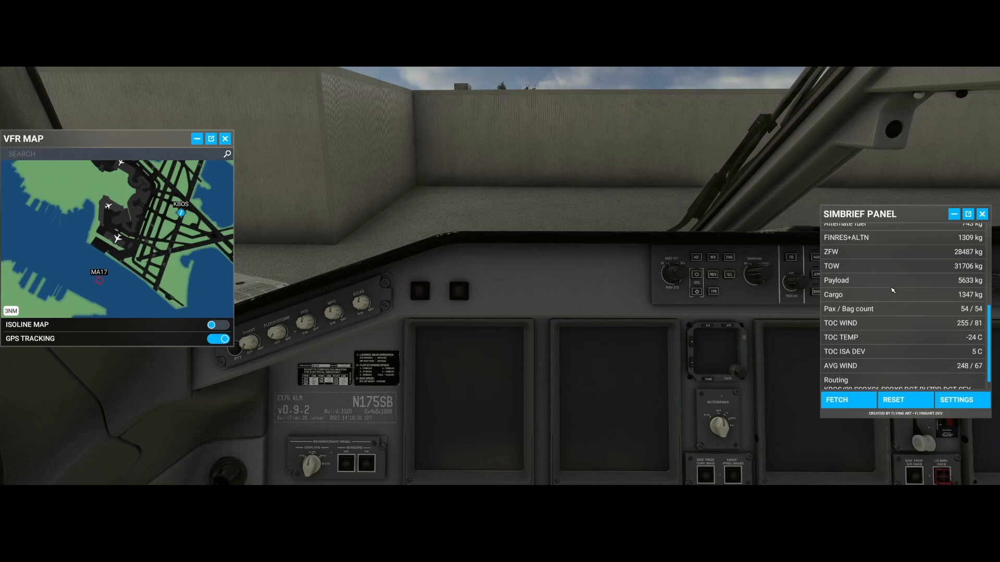
{"action": "mouse_move", "coordinate": [894, 370]}
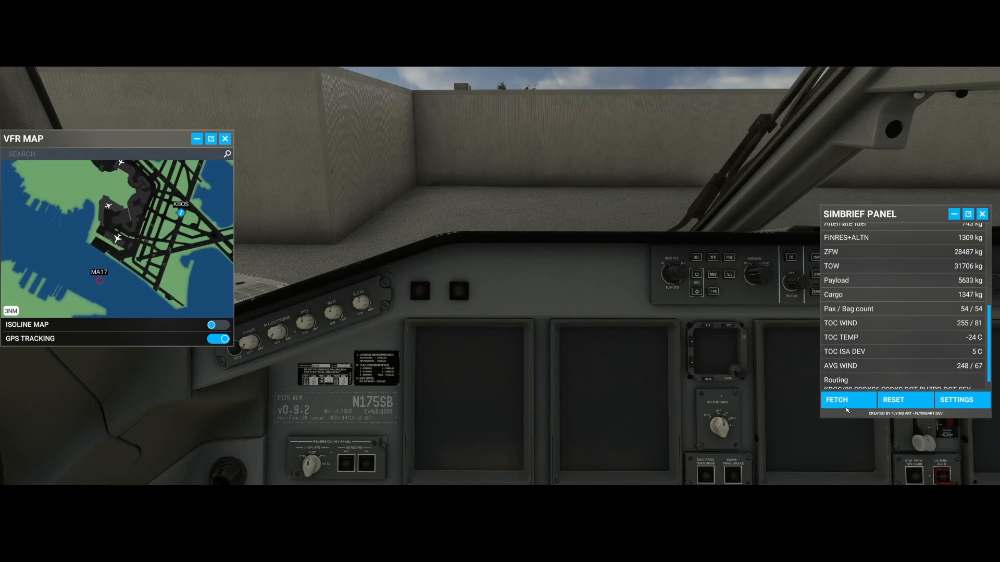
{"action": "left_click", "coordinate": [847, 400]}
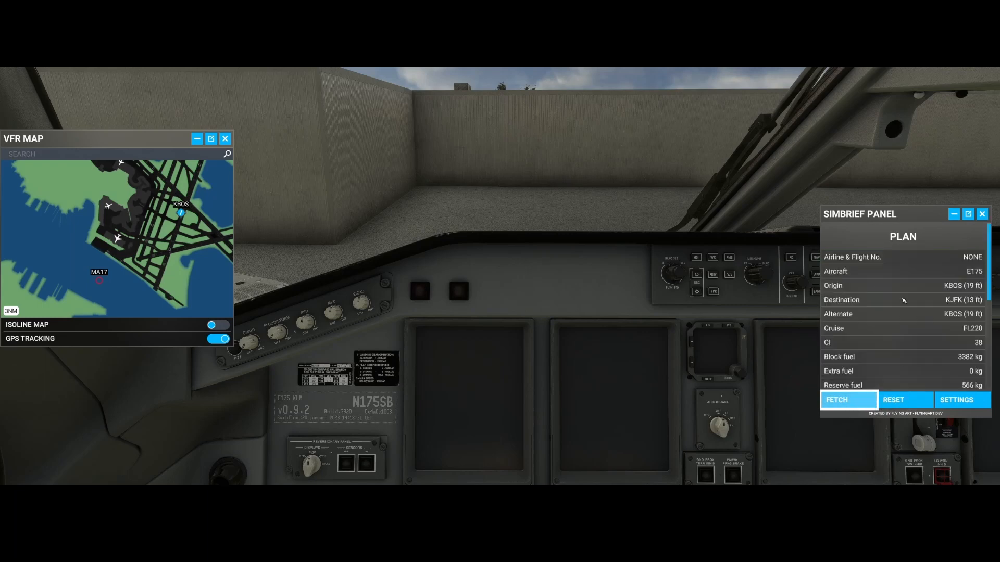
{"action": "left_click", "coordinate": [892, 400]}
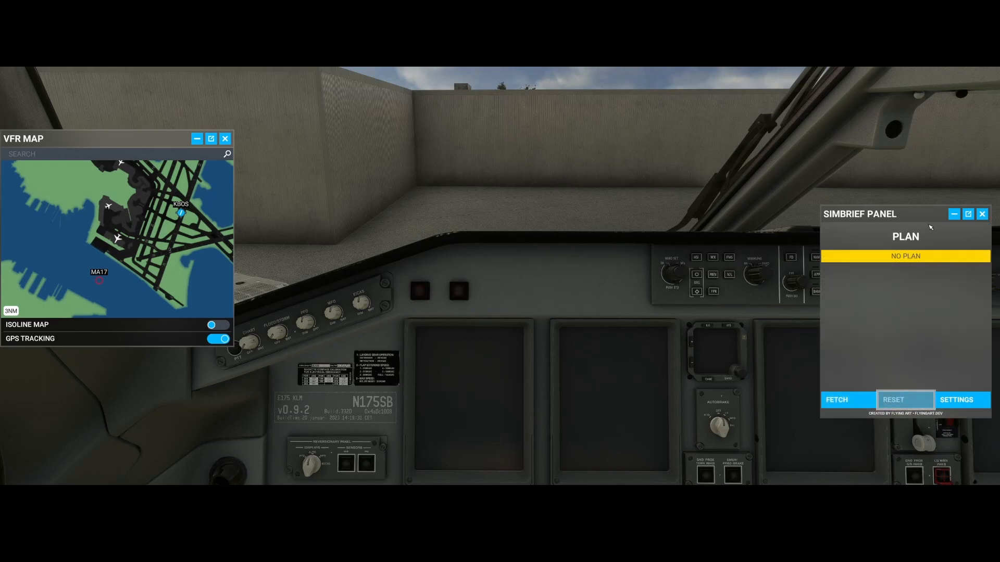